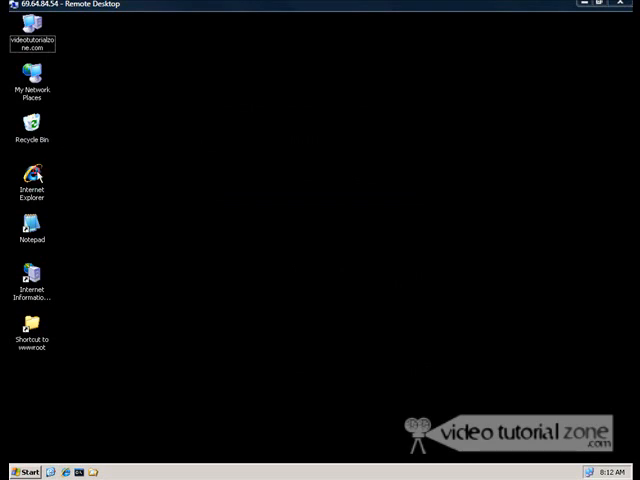
Launch Internet Explorer from the Windows Server 2003 desktop icon
{"action": "double_click", "coordinate": [32, 180]}
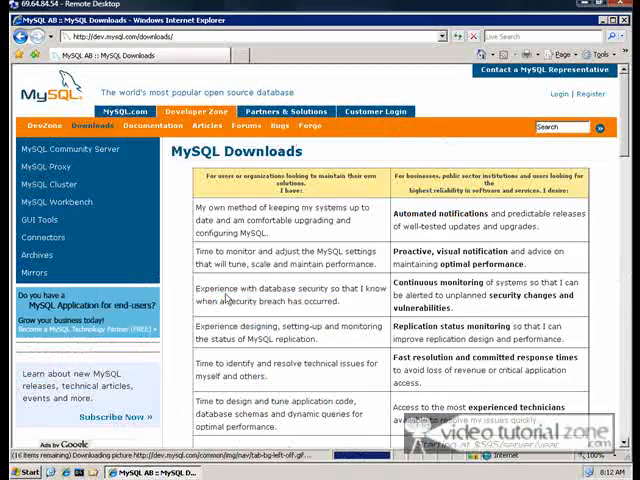
Save the Community Server mysql-5.0.45-win32.zip Windows ZIP/Setup.EXE (x86) package
{"action": "scroll", "scroll_direction": "down", "scroll_amount": 3}
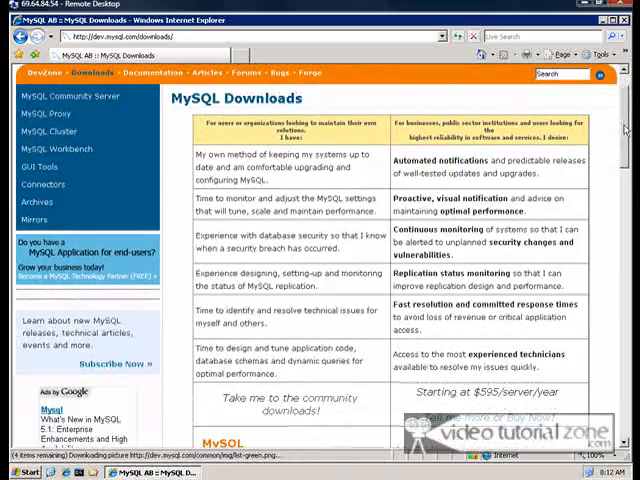
{"action": "scroll", "scroll_direction": "down", "scroll_amount": 3}
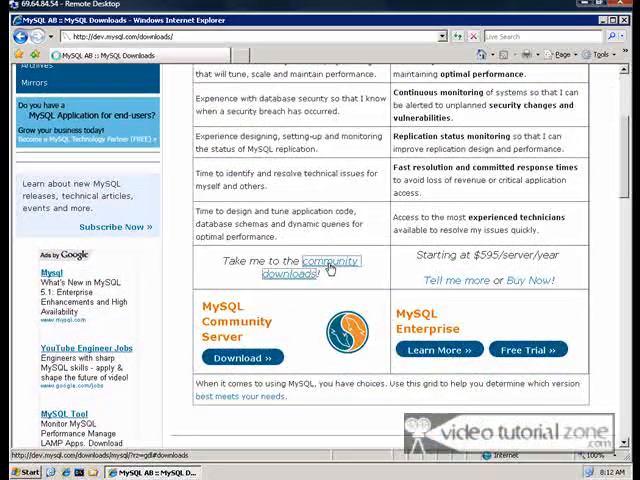
{"action": "left_click", "coordinate": [313, 267]}
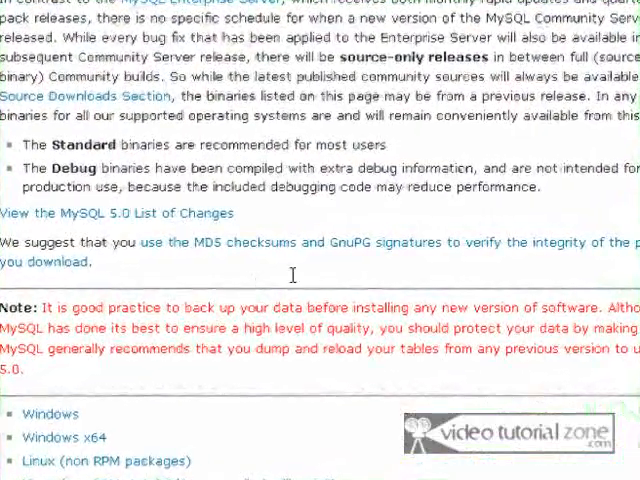
{"action": "scroll", "scroll_direction": "down", "scroll_amount": 3}
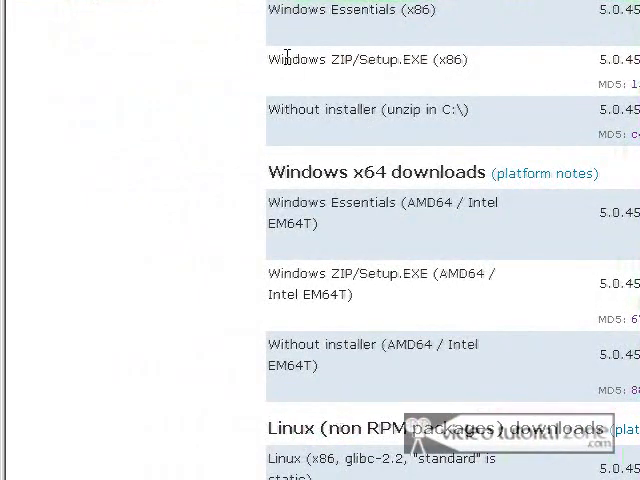
{"action": "scroll", "scroll_direction": "up", "scroll_amount": 3}
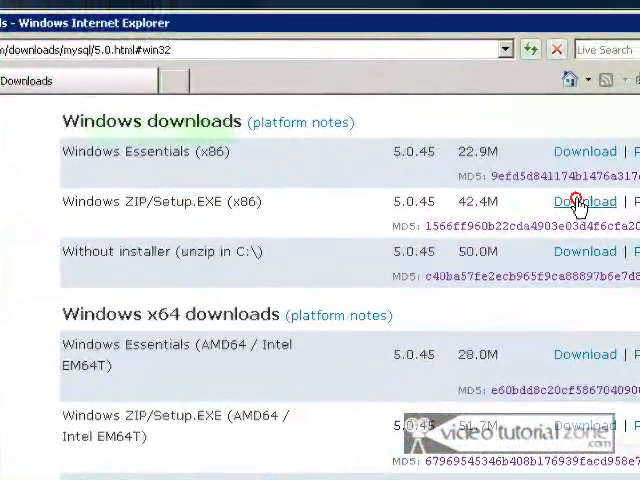
{"action": "left_click", "coordinate": [582, 202]}
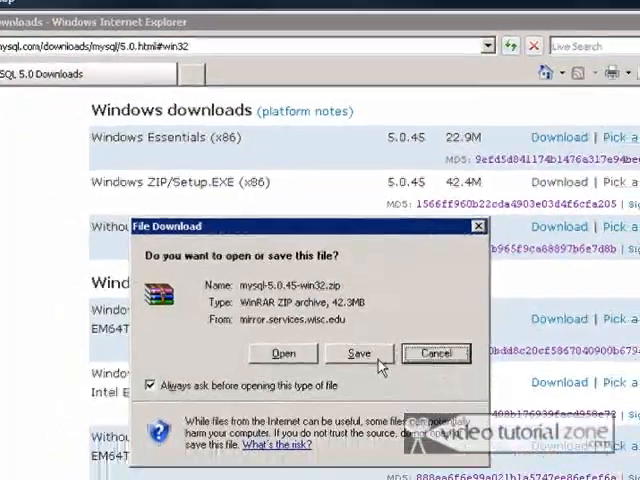
{"action": "left_click", "coordinate": [358, 353]}
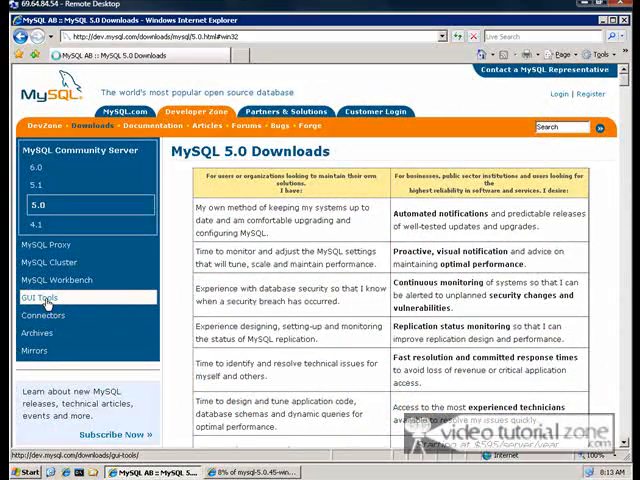
Save mysql-gui-tools-5.0-r12-win32.msi to the desktop from the Chicago HTTP mirror
{"action": "left_click", "coordinate": [39, 297]}
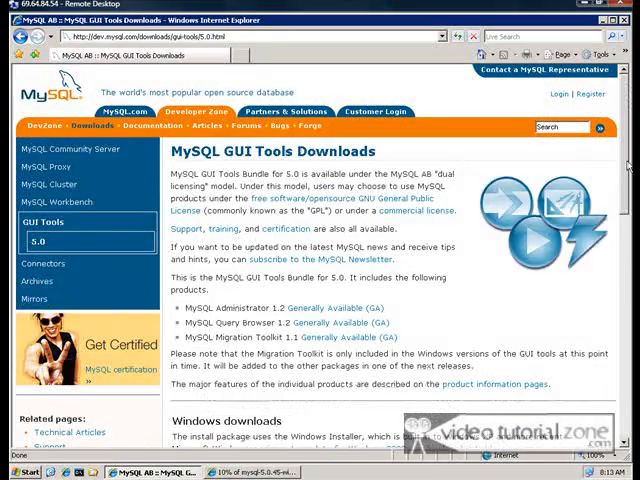
{"action": "scroll", "scroll_direction": "down", "scroll_amount": 3}
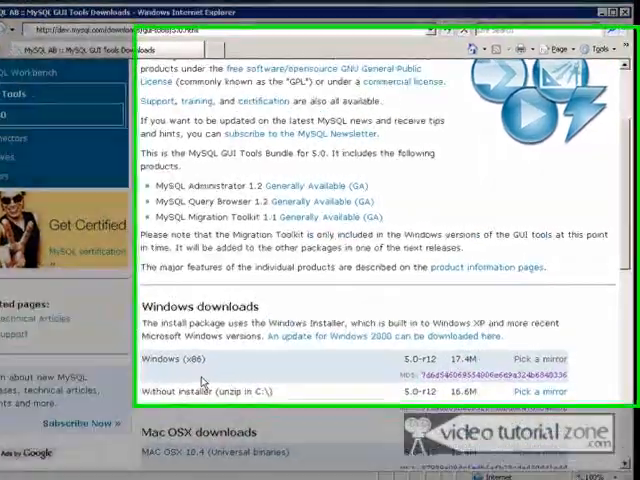
{"action": "scroll", "scroll_direction": "down", "scroll_amount": 3}
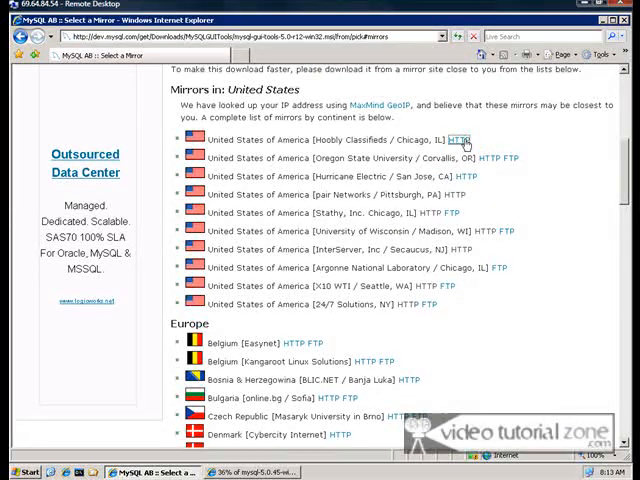
{"action": "left_click", "coordinate": [469, 138]}
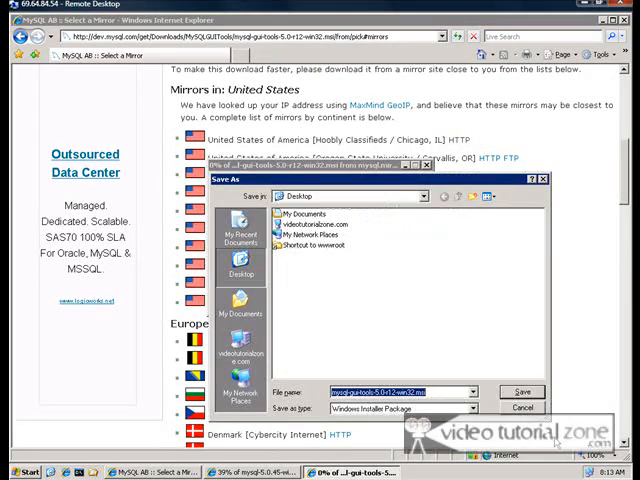
{"action": "left_click", "coordinate": [525, 391]}
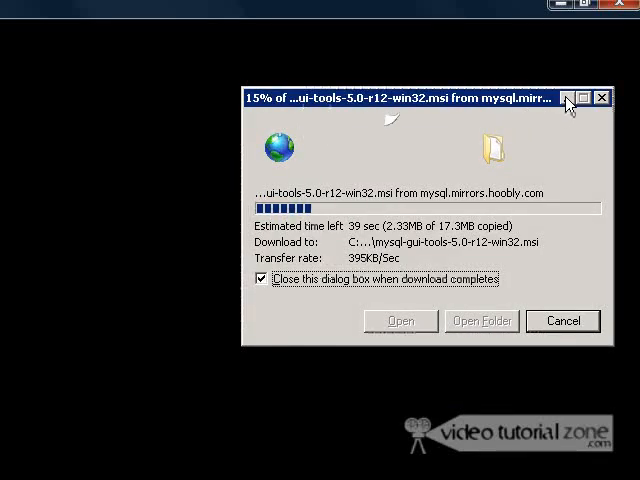
{"action": "mouse_move", "coordinate": [565, 97]}
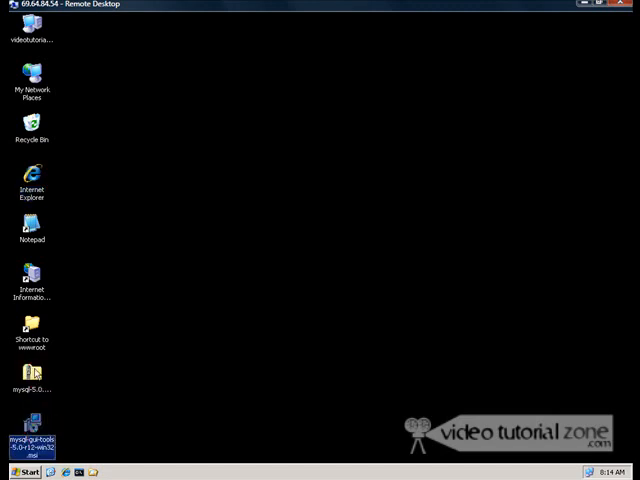
Extract Setup.exe from mysql-5.0.45-win32.zip to the desktop, accepting the zone prompt
{"action": "double_click", "coordinate": [32, 385]}
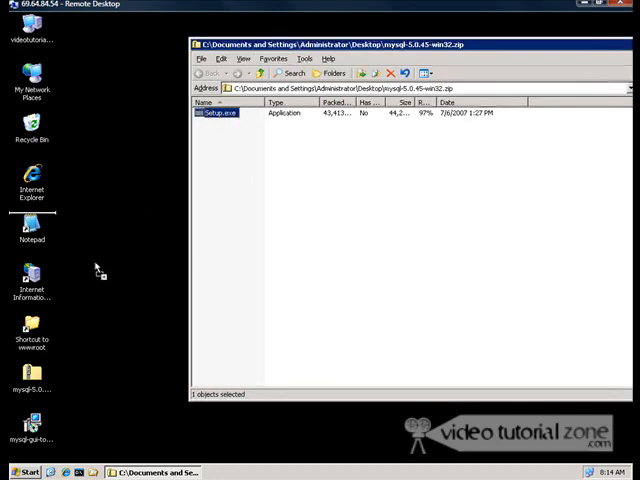
{"action": "double_click", "coordinate": [208, 114]}
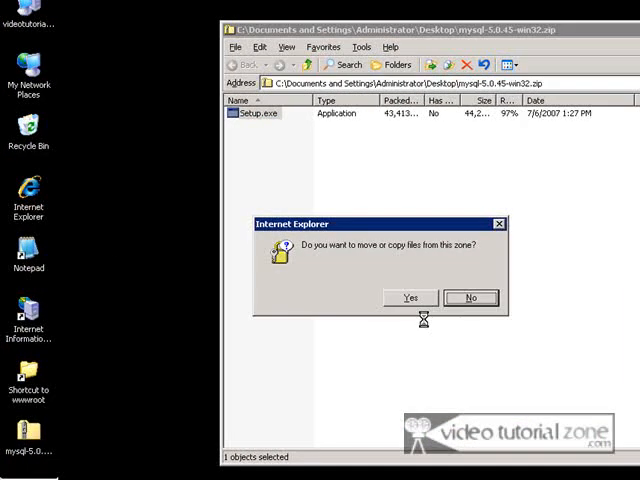
{"action": "left_click", "coordinate": [407, 298]}
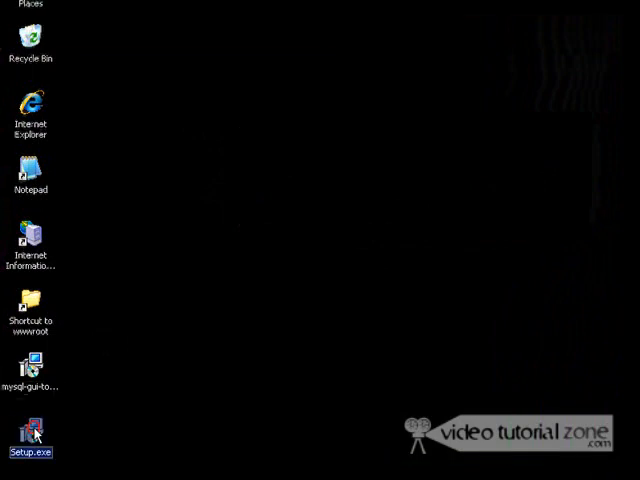
Run Setup.exe with the Complete setup type and finish with server configuration enabled
{"action": "double_click", "coordinate": [33, 424]}
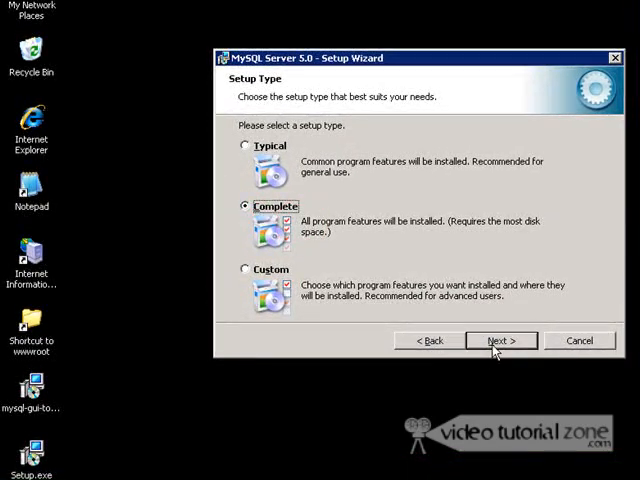
{"action": "left_click", "coordinate": [501, 340]}
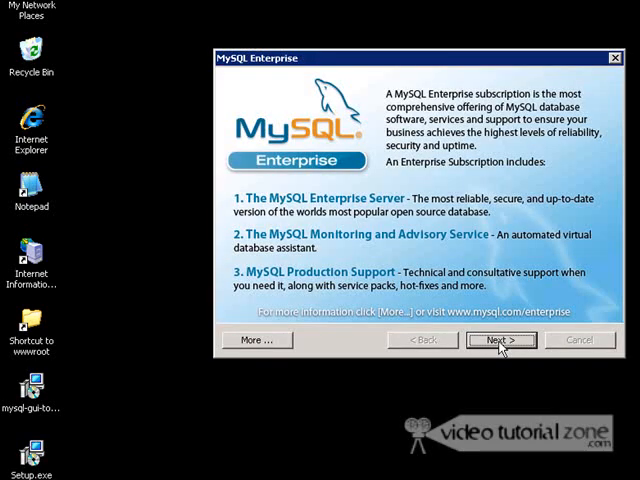
{"action": "left_click", "coordinate": [500, 340]}
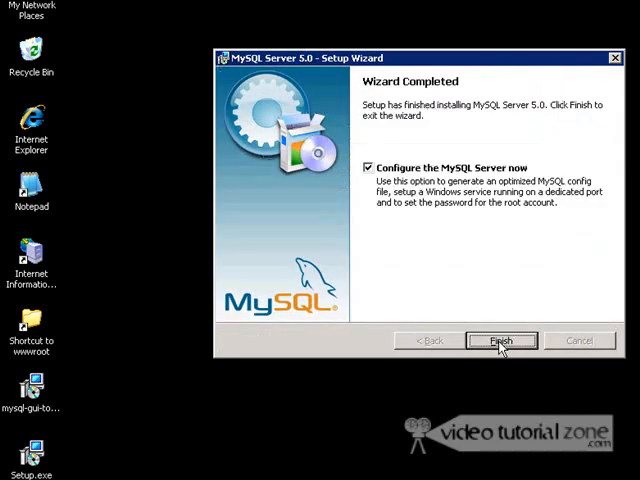
{"action": "left_click", "coordinate": [501, 340]}
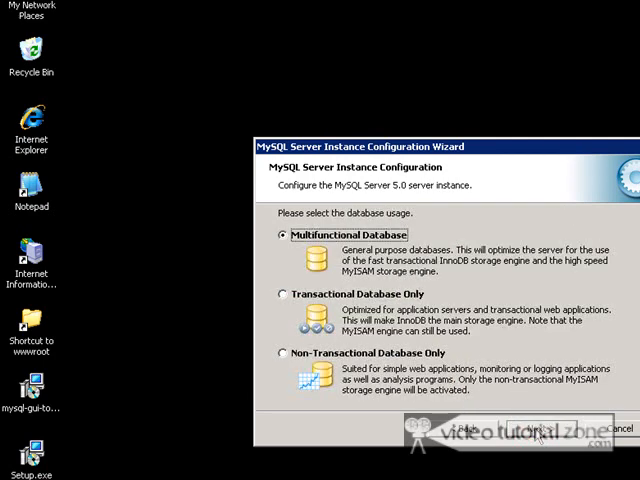
Choose Multifunctional Database, default InnoDB path, Decision Support (DSS)/OLAP, and port 3306
{"action": "left_click", "coordinate": [548, 430]}
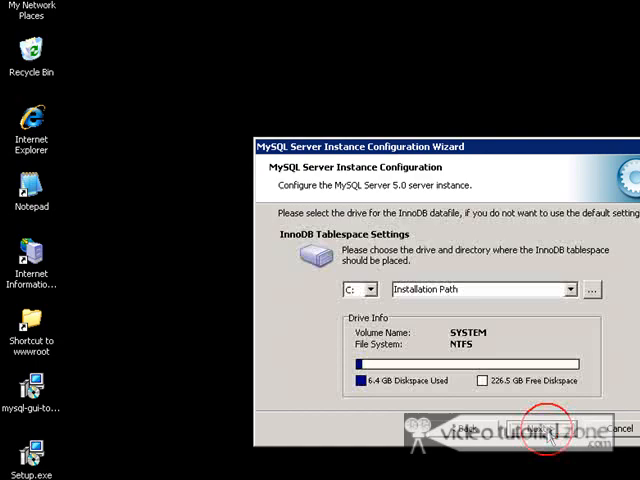
{"action": "left_click", "coordinate": [543, 428]}
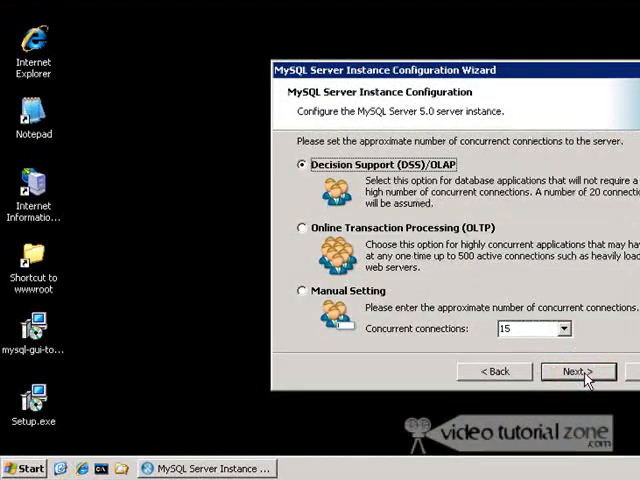
{"action": "left_click", "coordinate": [572, 371]}
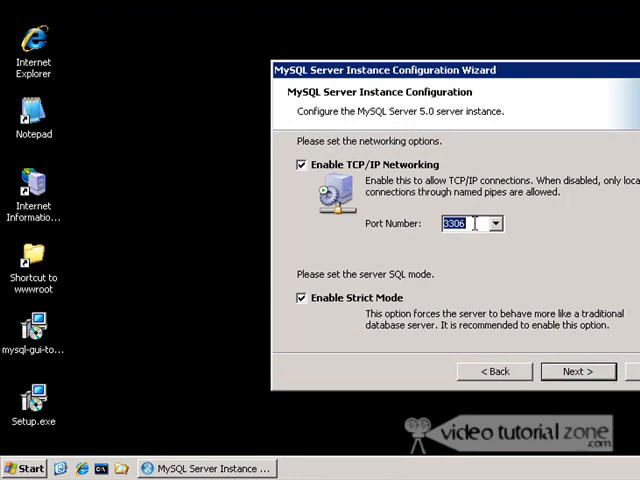
{"action": "left_click", "coordinate": [27, 469]}
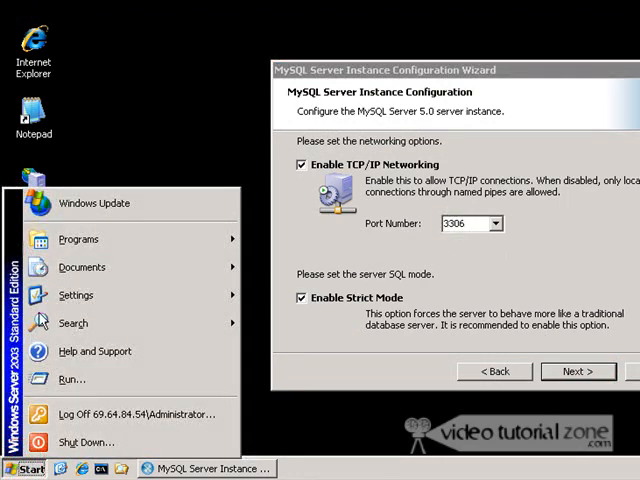
Add a Windows Firewall exception named MySQL for TCP port 3306
{"action": "left_click", "coordinate": [79, 239]}
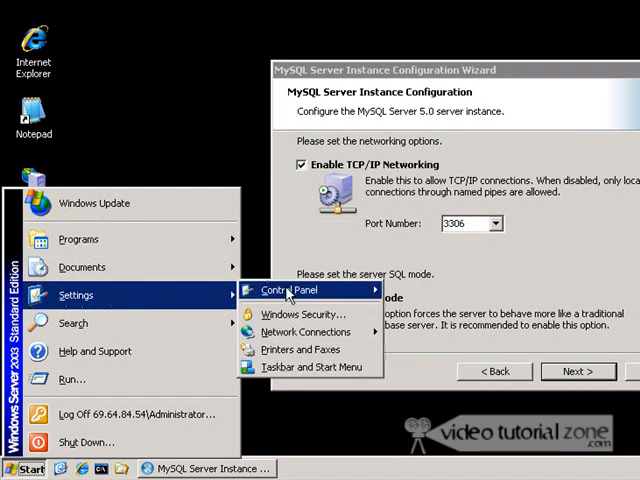
{"action": "left_click", "coordinate": [288, 289]}
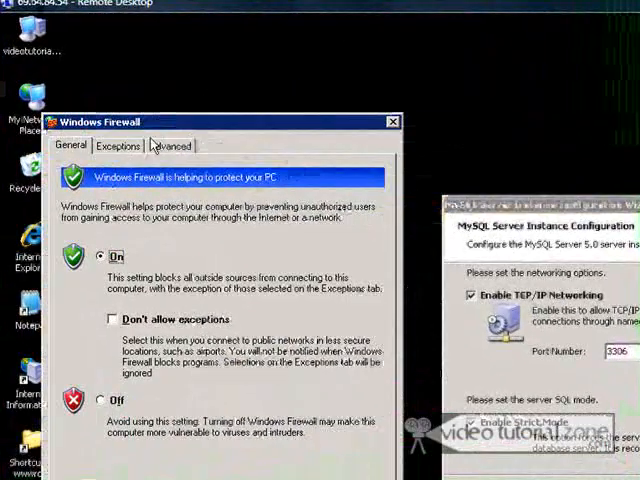
{"action": "left_click", "coordinate": [118, 145]}
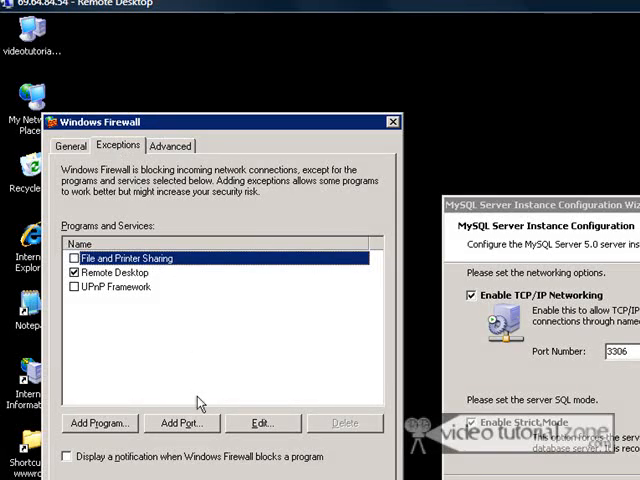
{"action": "left_click", "coordinate": [182, 423]}
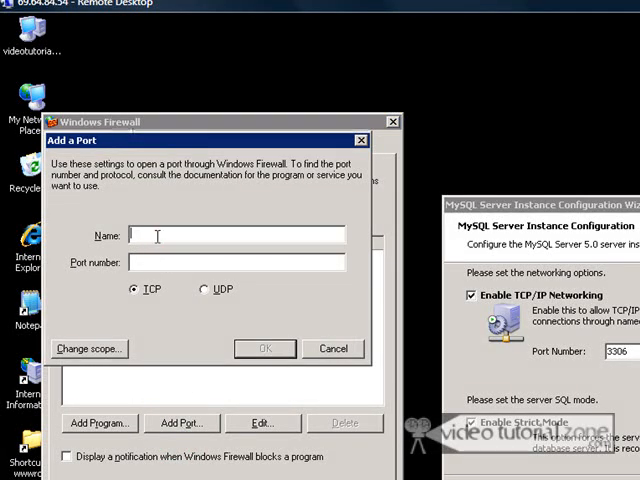
{"action": "type", "text": "MySQL"}
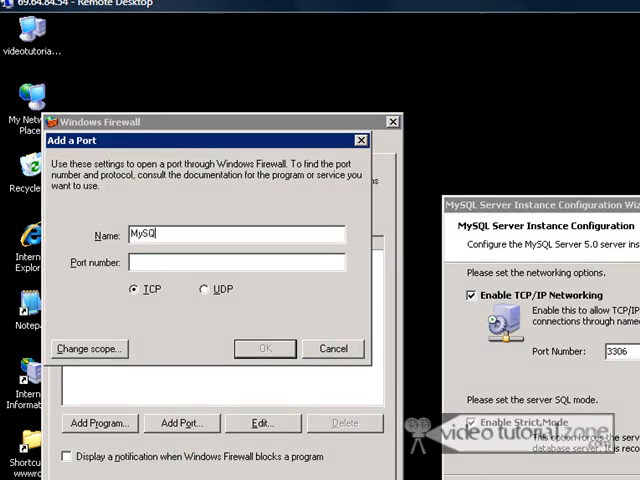
{"action": "type", "text": "3306"}
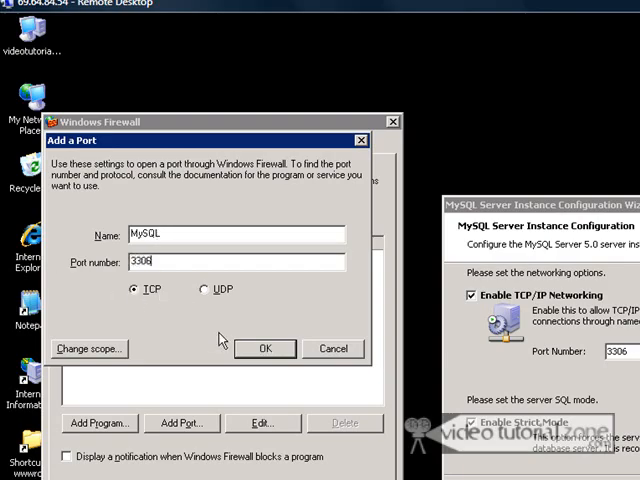
{"action": "left_click", "coordinate": [265, 348]}
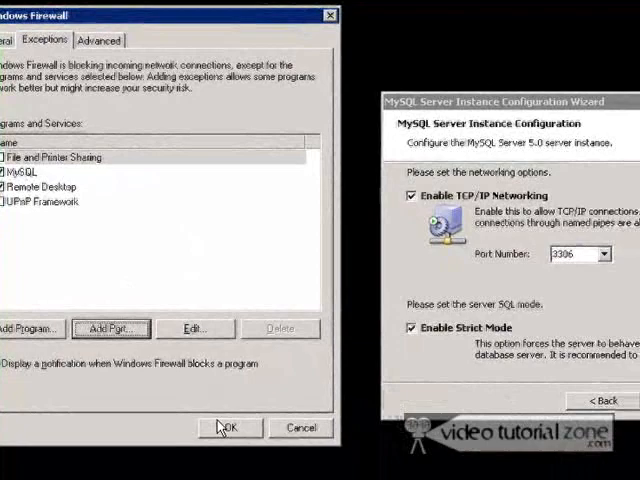
Close the firewall settings and accept port 3306 networking and the standard character set
{"action": "left_click", "coordinate": [228, 427]}
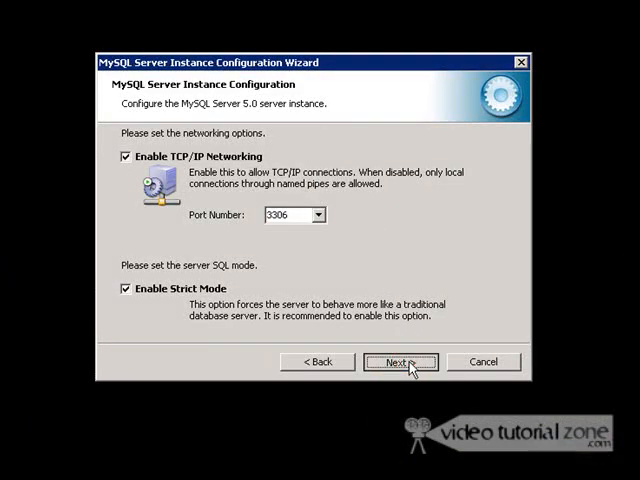
{"action": "left_click", "coordinate": [400, 361]}
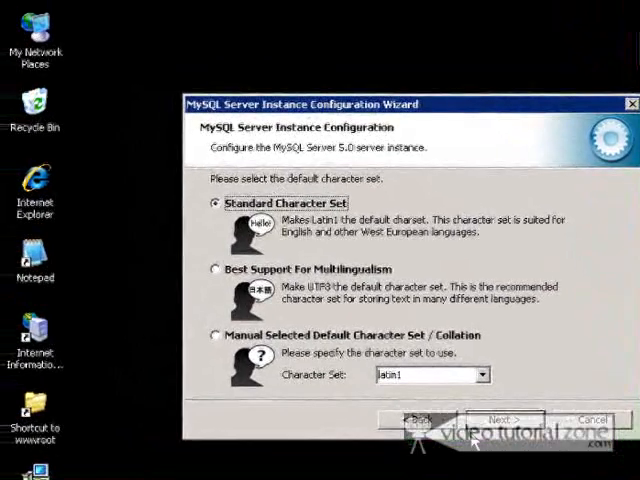
{"action": "left_click", "coordinate": [504, 419]}
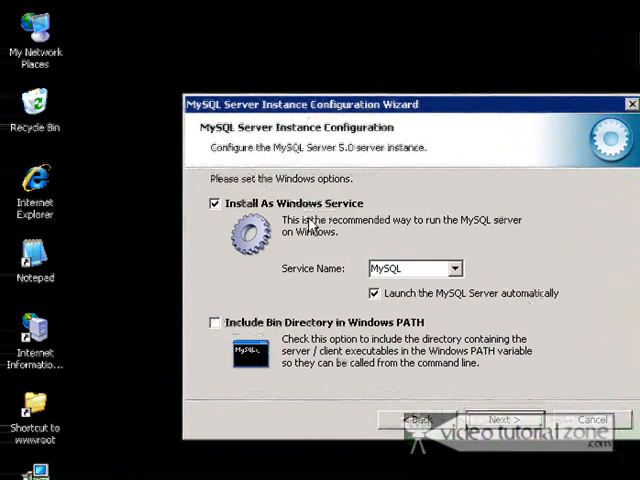
Include the bin directory in Windows PATH and enter the root password twice
{"action": "left_click", "coordinate": [214, 323]}
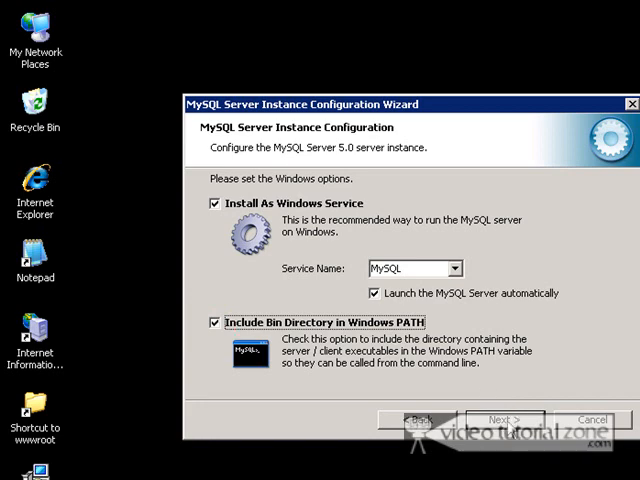
{"action": "left_click", "coordinate": [505, 419]}
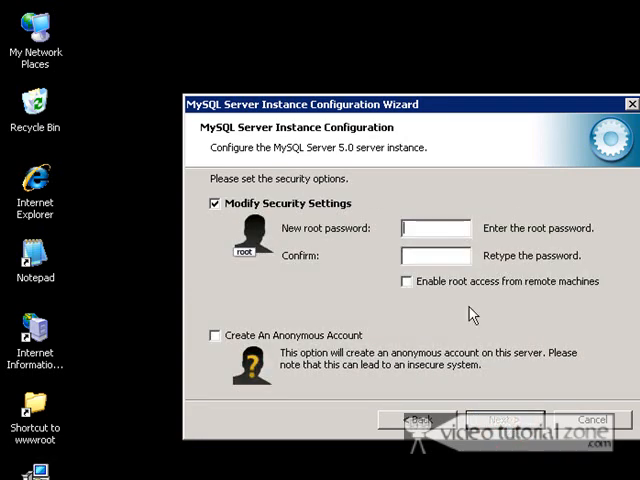
{"action": "type", "text": "**"}
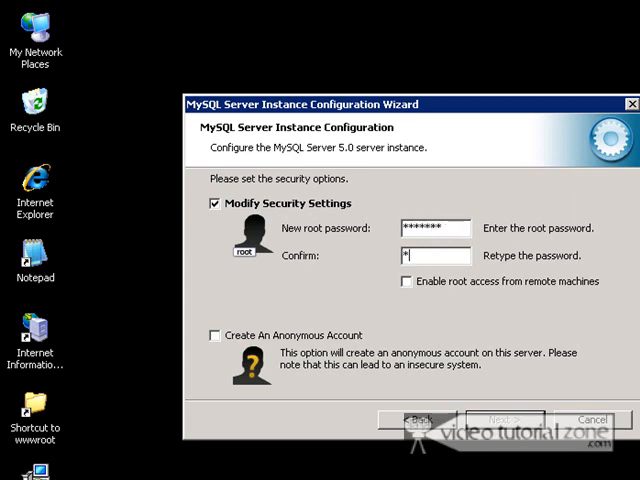
{"action": "type", "text": "******"}
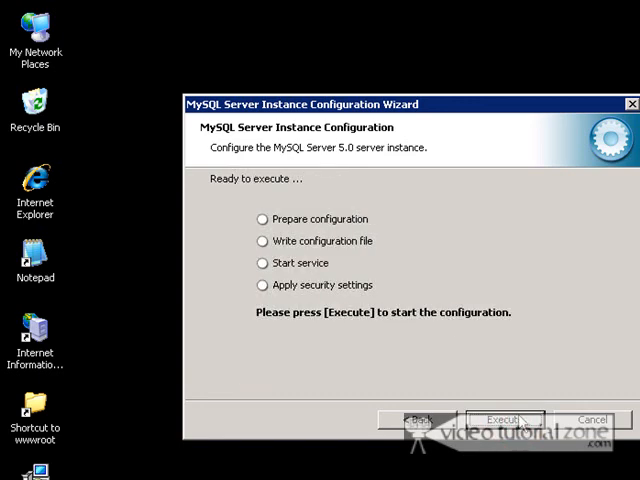
Execute the configuration, retry past the connection error, and finish the wizard
{"action": "left_click", "coordinate": [518, 420]}
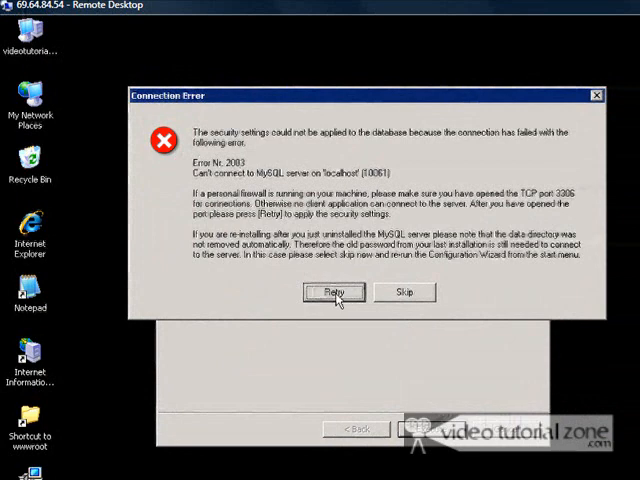
{"action": "left_click", "coordinate": [333, 292]}
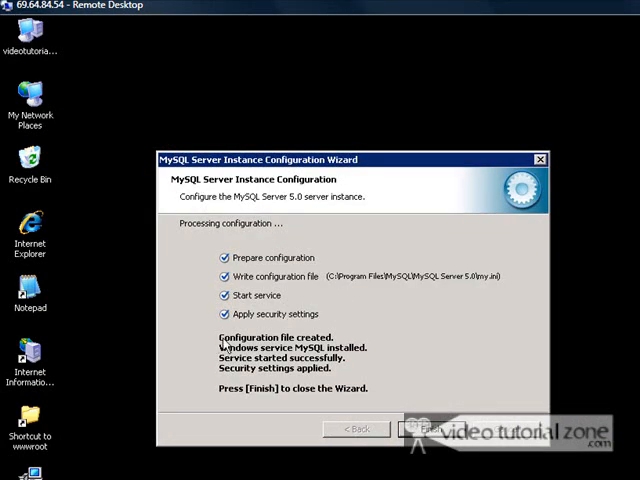
{"action": "left_click", "coordinate": [438, 428]}
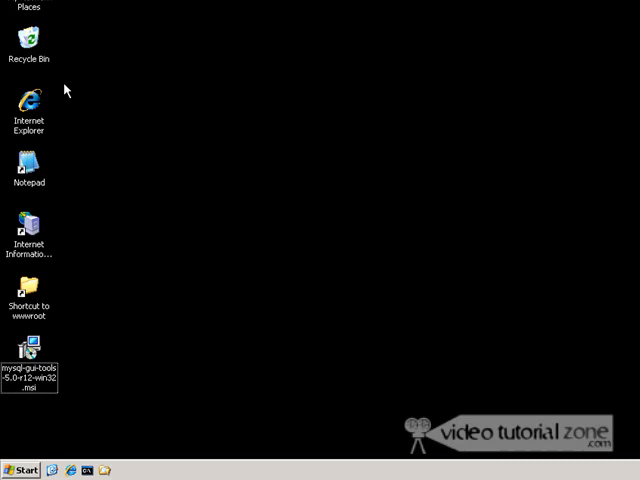
Run the mysql-gui-tools msi, accept the license, and install the Complete setup
{"action": "double_click", "coordinate": [29, 360]}
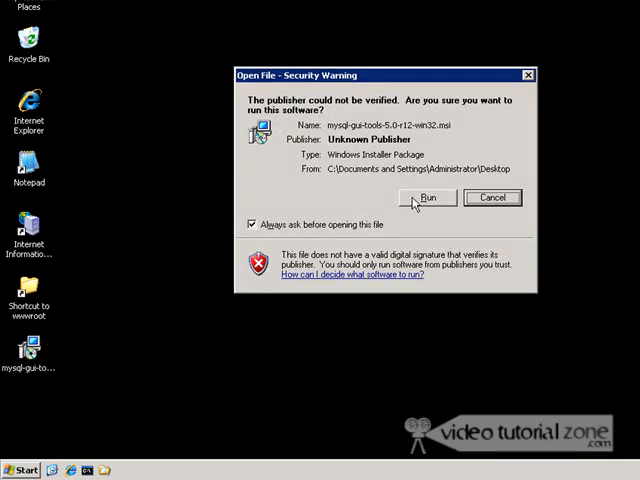
{"action": "left_click", "coordinate": [428, 197]}
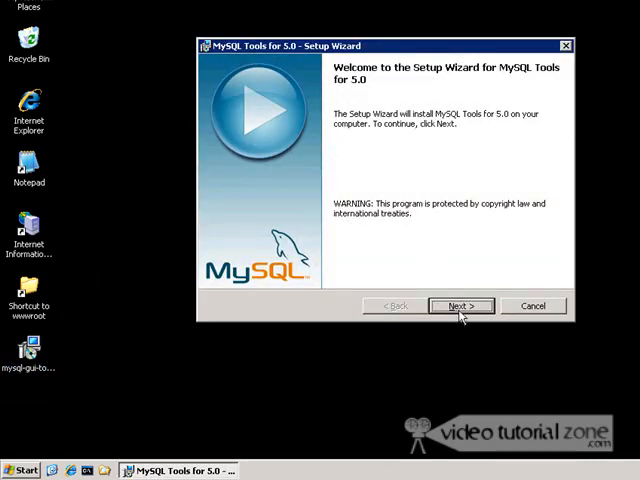
{"action": "left_click", "coordinate": [460, 306]}
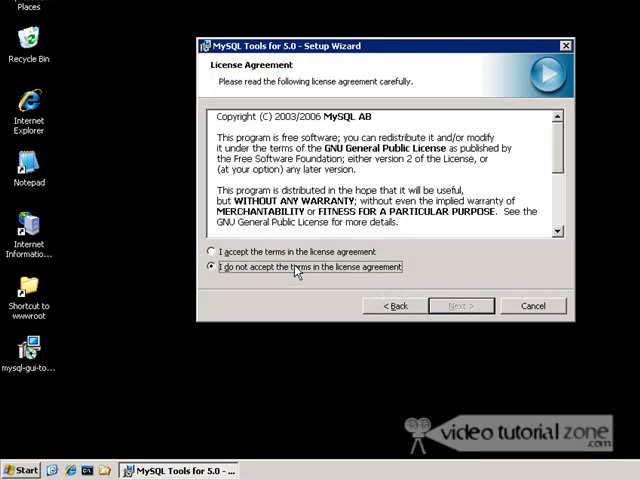
{"action": "left_click", "coordinate": [461, 305]}
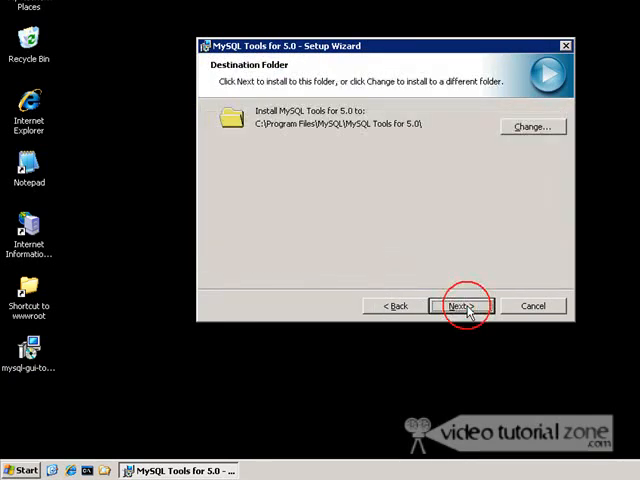
{"action": "left_click", "coordinate": [461, 305]}
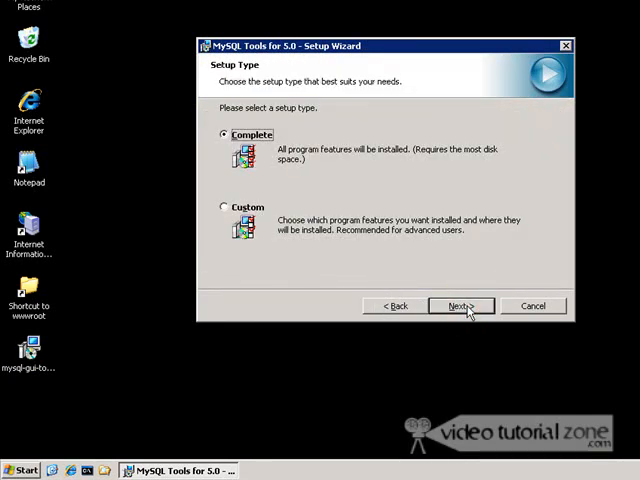
{"action": "left_click", "coordinate": [460, 305]}
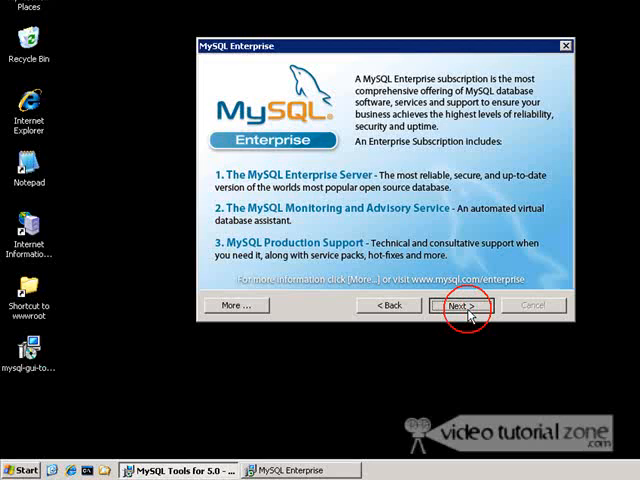
{"action": "left_click", "coordinate": [465, 305]}
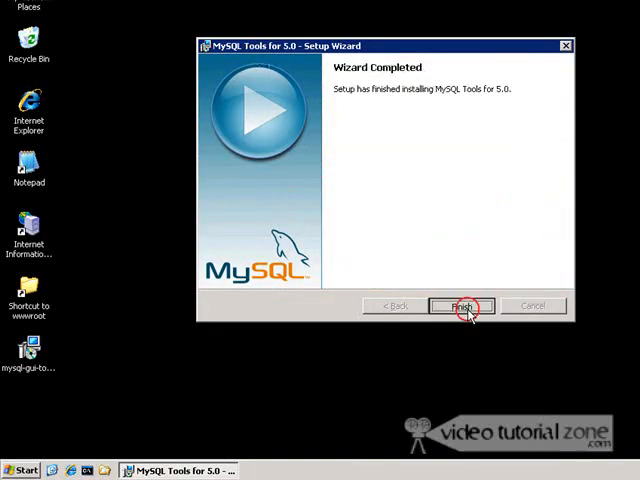
{"action": "left_click", "coordinate": [463, 305]}
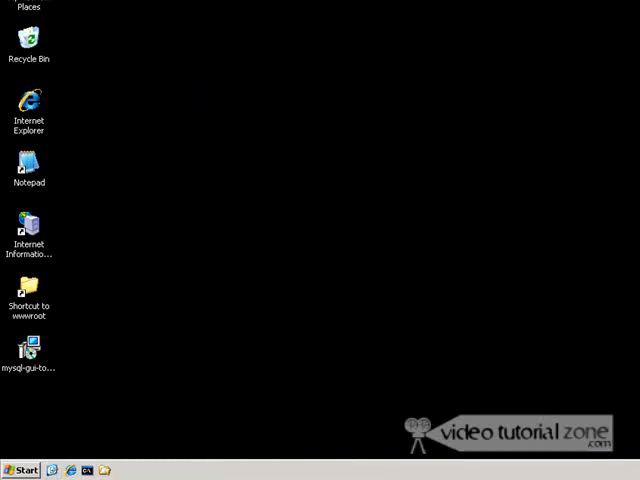
Copy the MySQL Administrator shortcut to the desktop and launch it, opening the 1.2.12 login window
{"action": "left_click", "coordinate": [28, 468]}
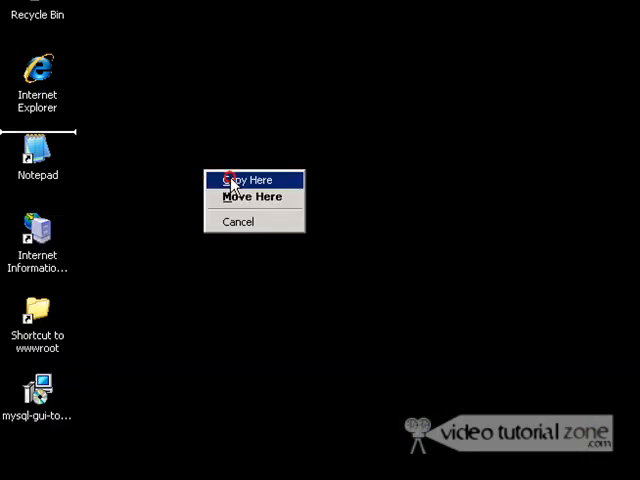
{"action": "left_click", "coordinate": [247, 180]}
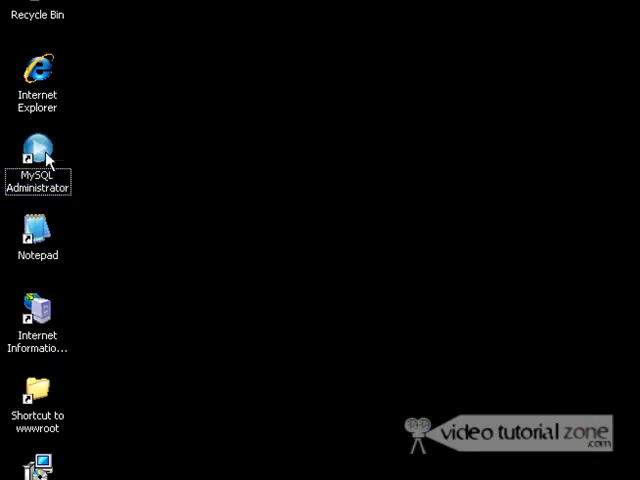
{"action": "double_click", "coordinate": [38, 150]}
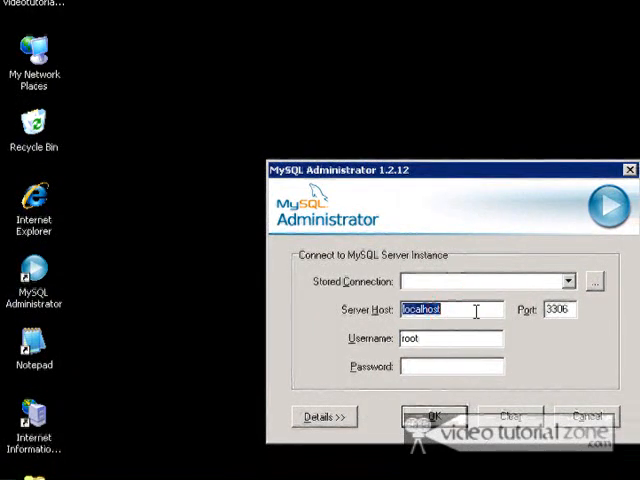
Log in as root@localhost, browse the information_schema tables under Catalogs, then close Administrator
{"action": "left_click", "coordinate": [452, 338]}
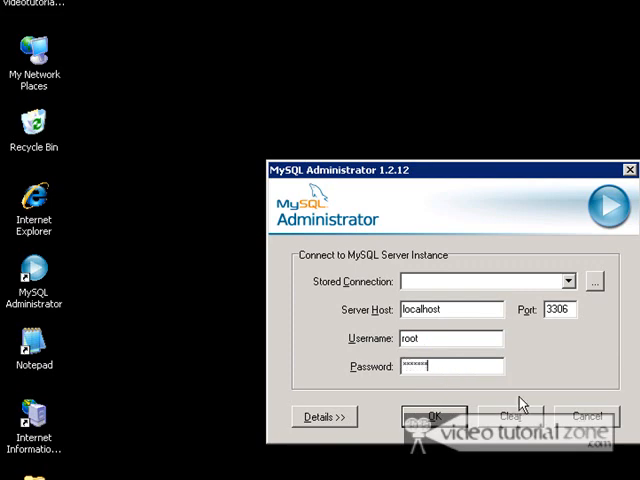
{"action": "left_click", "coordinate": [435, 416]}
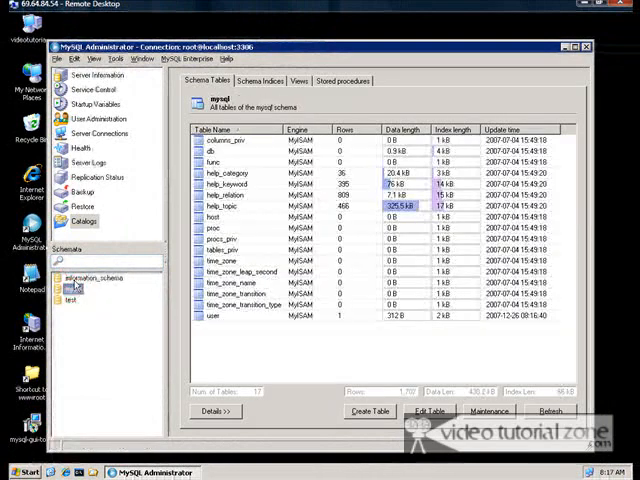
{"action": "left_click", "coordinate": [93, 277]}
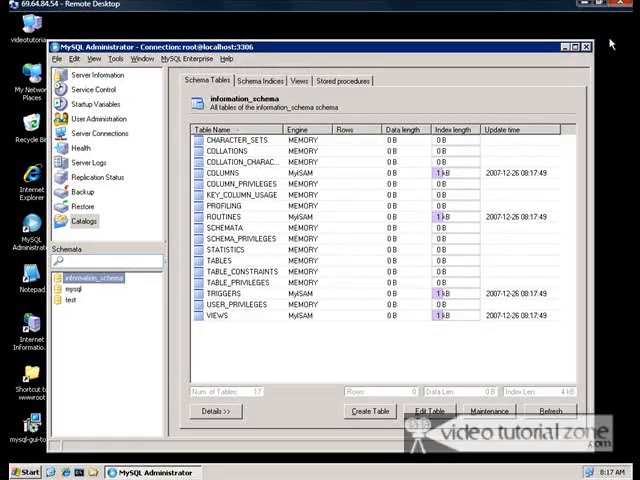
{"action": "left_click", "coordinate": [585, 46]}
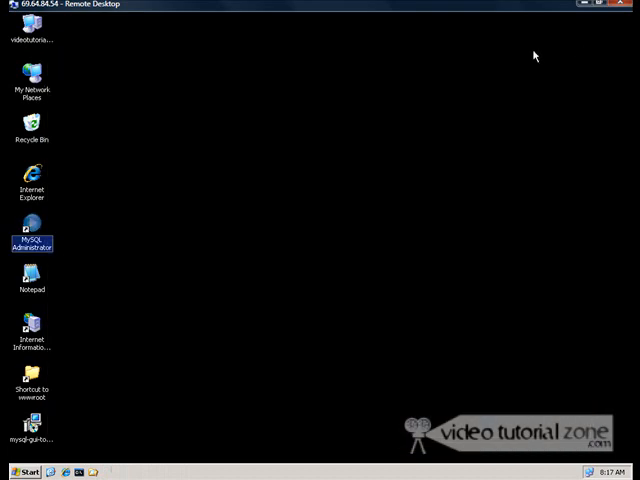